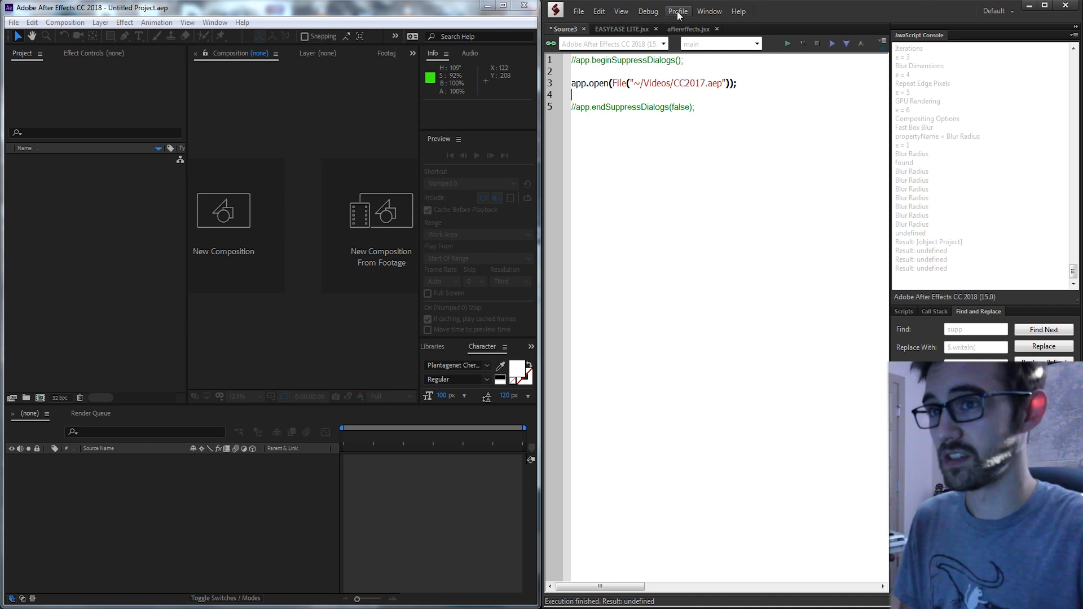
# - Run the app.open script and accept After Effects' CC2017 project conversion warning
pyautogui.click(786, 44)
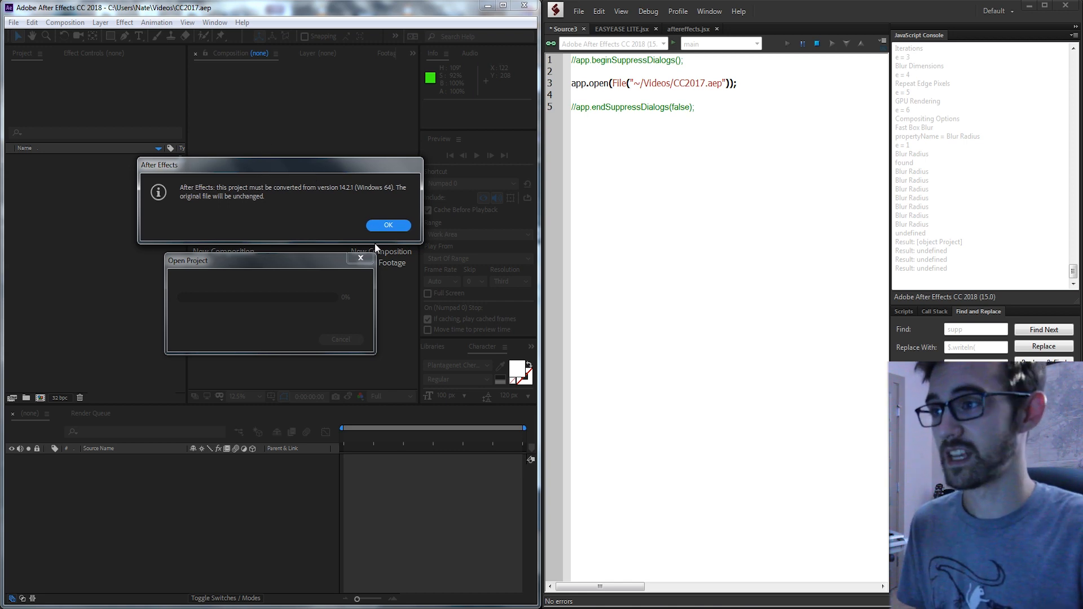
pyautogui.click(388, 226)
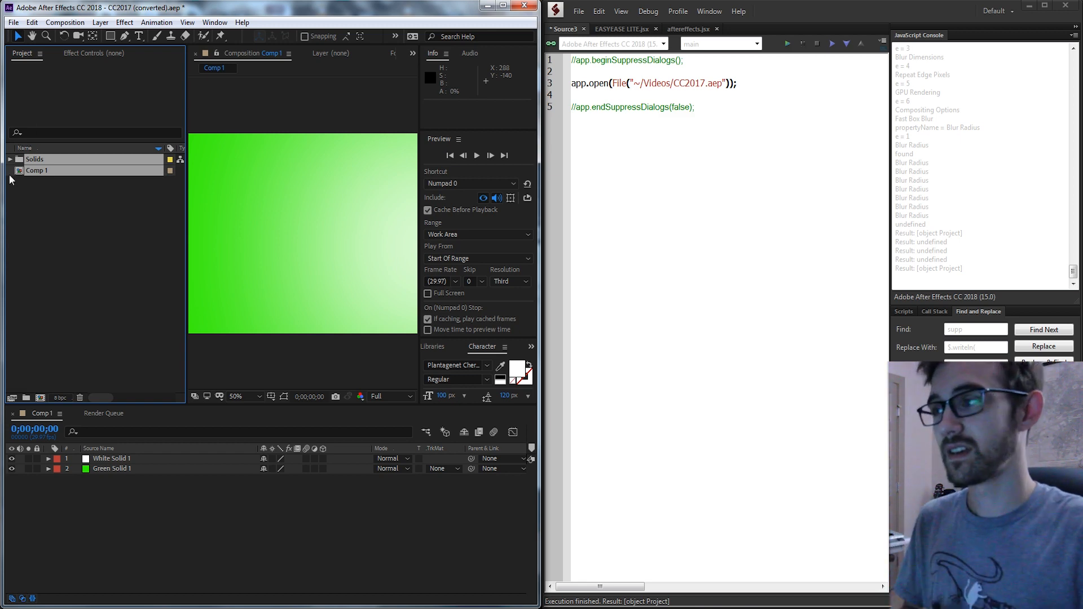
# - Activate the beginSuppressDialogs and endSuppressDialogs lines around app.open
pyautogui.click(12, 22)
pyautogui.write('app.begin')
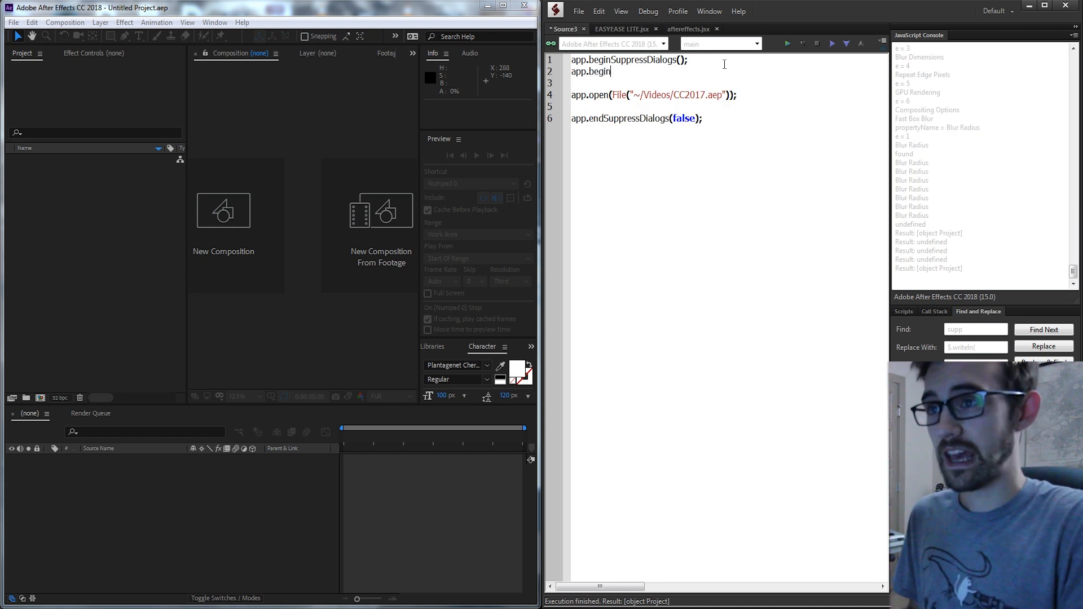
# - Clean up the stray 'Supp' line and select the false argument of endSuppressDialogs
pyautogui.write('SuppressDialogs();')
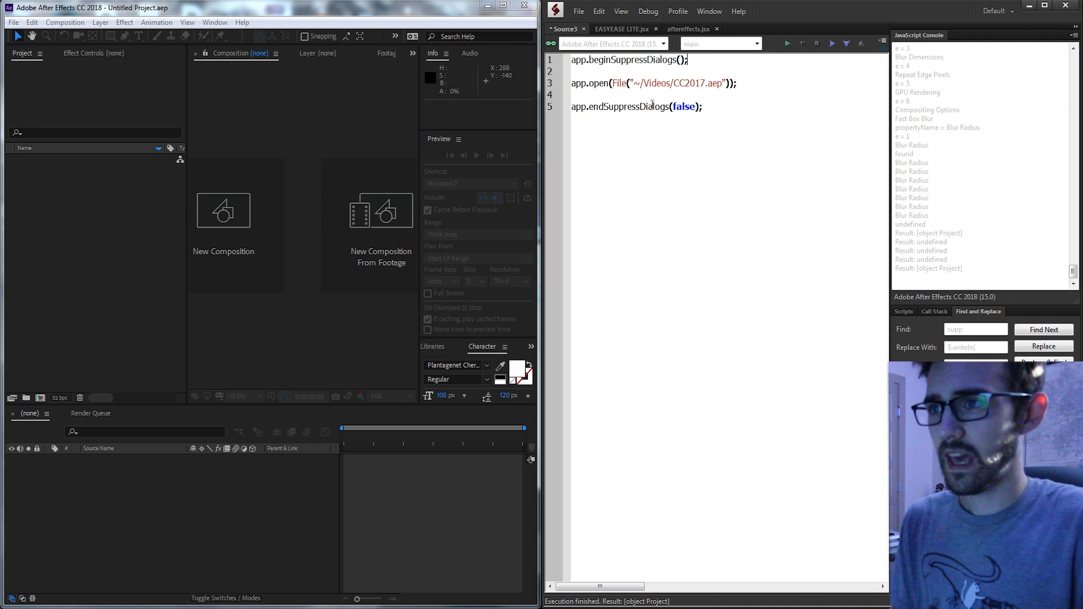
pyautogui.tripleClick(635, 106)
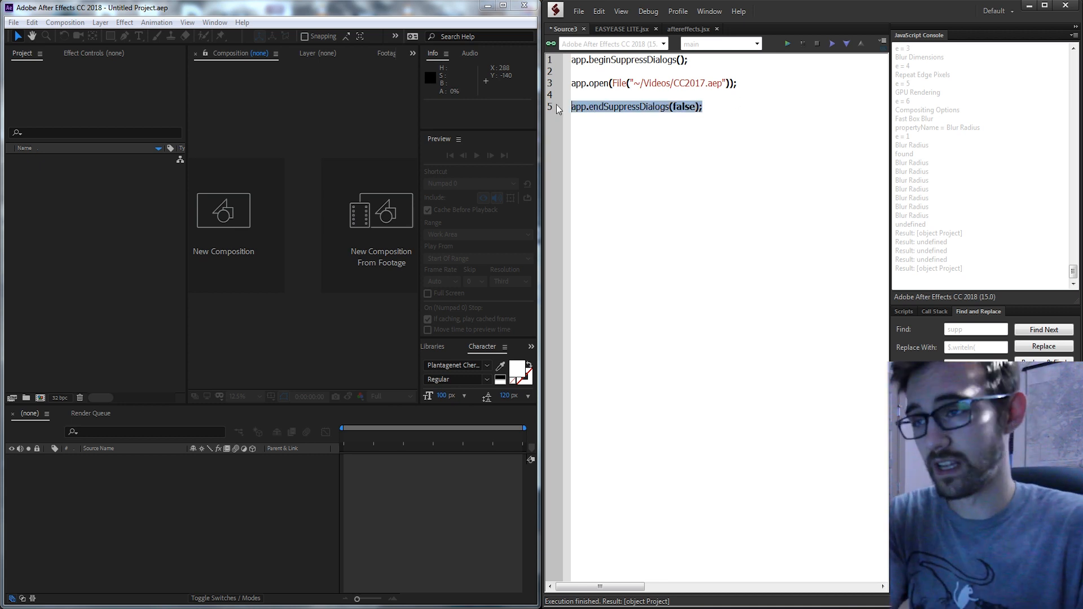
pyautogui.click(573, 95)
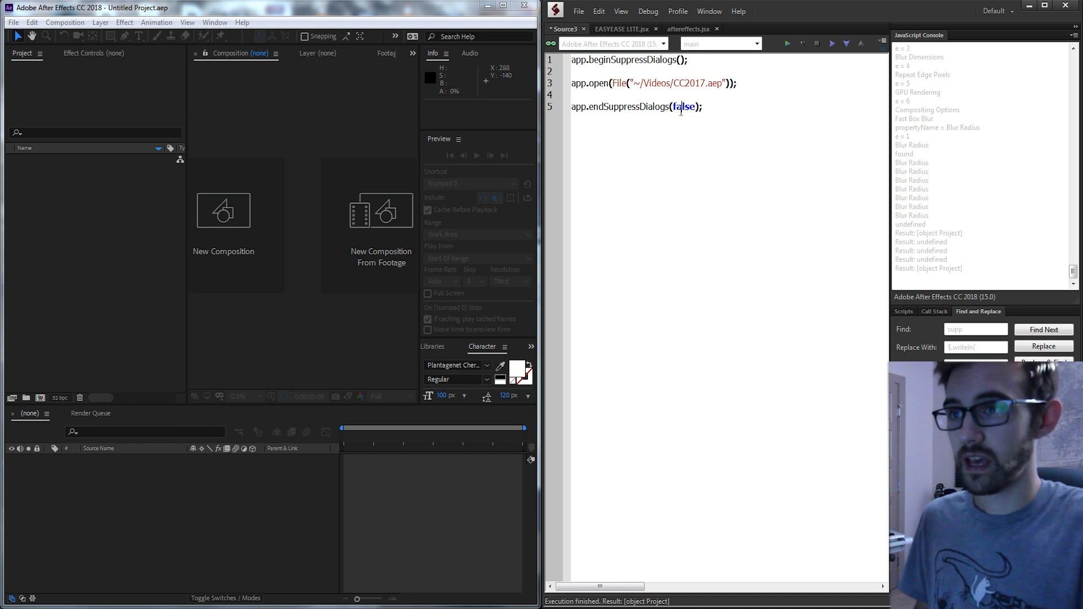
pyautogui.doubleClick(684, 107)
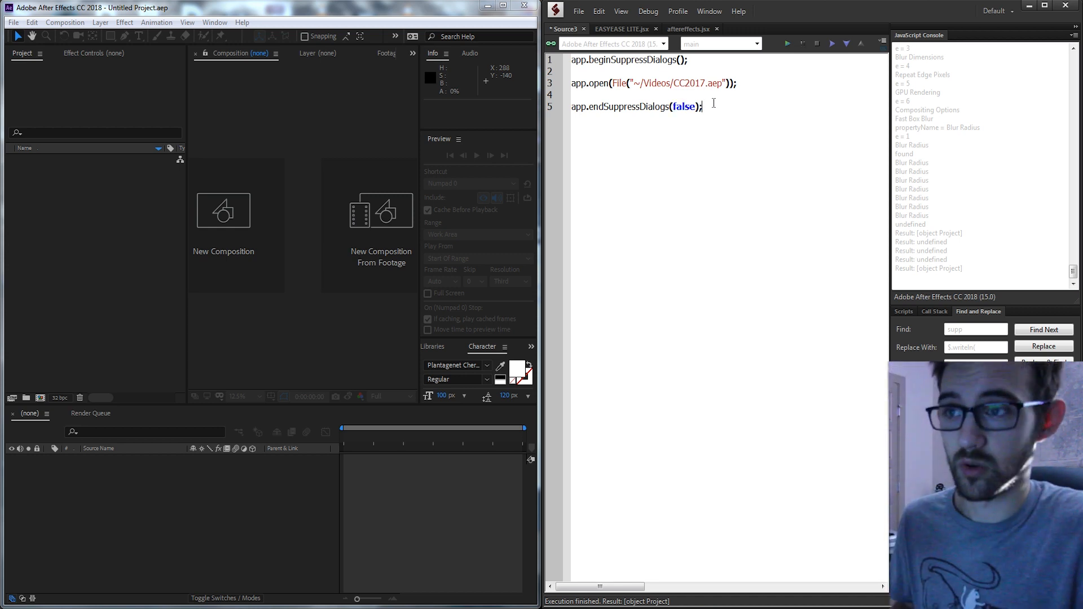
# - Run the script with endSuppressDialogs(true), accept the conversion warning, then restore false
pyautogui.write('true')
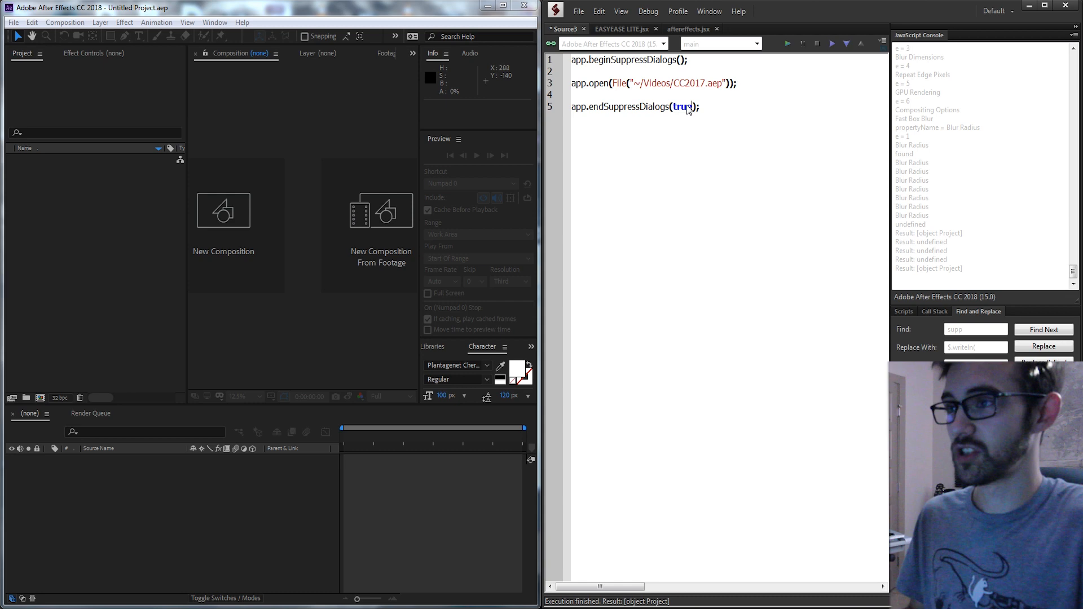
pyautogui.click(787, 43)
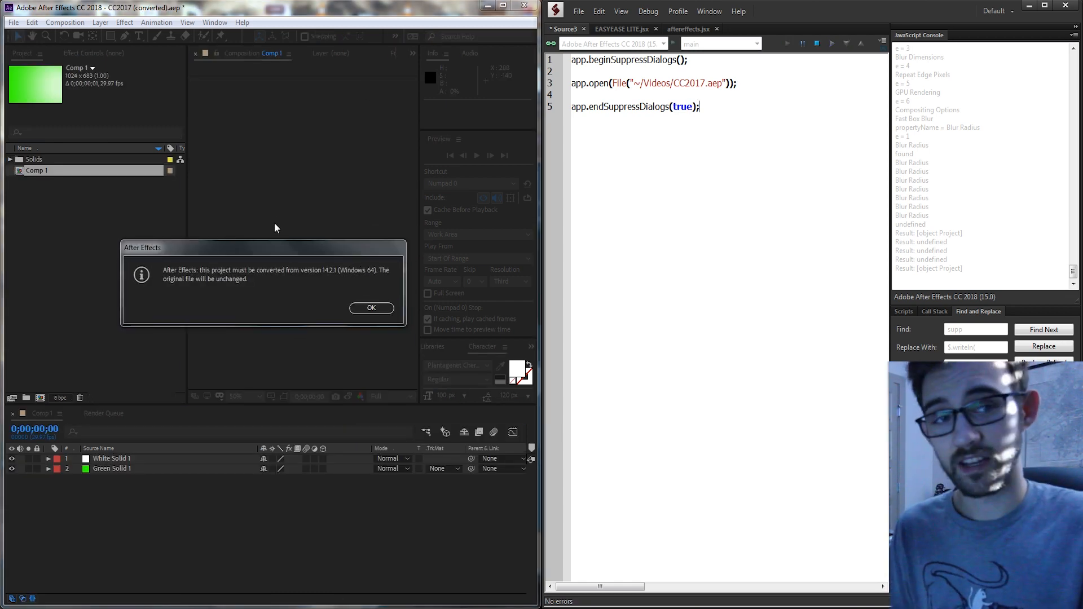
pyautogui.click(370, 307)
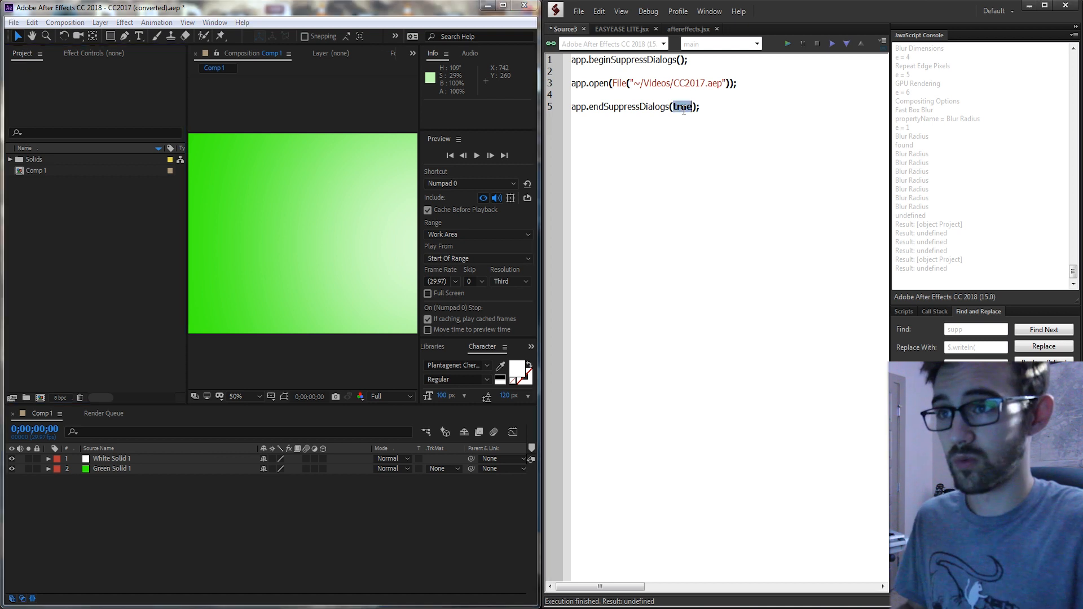
pyautogui.write('false')
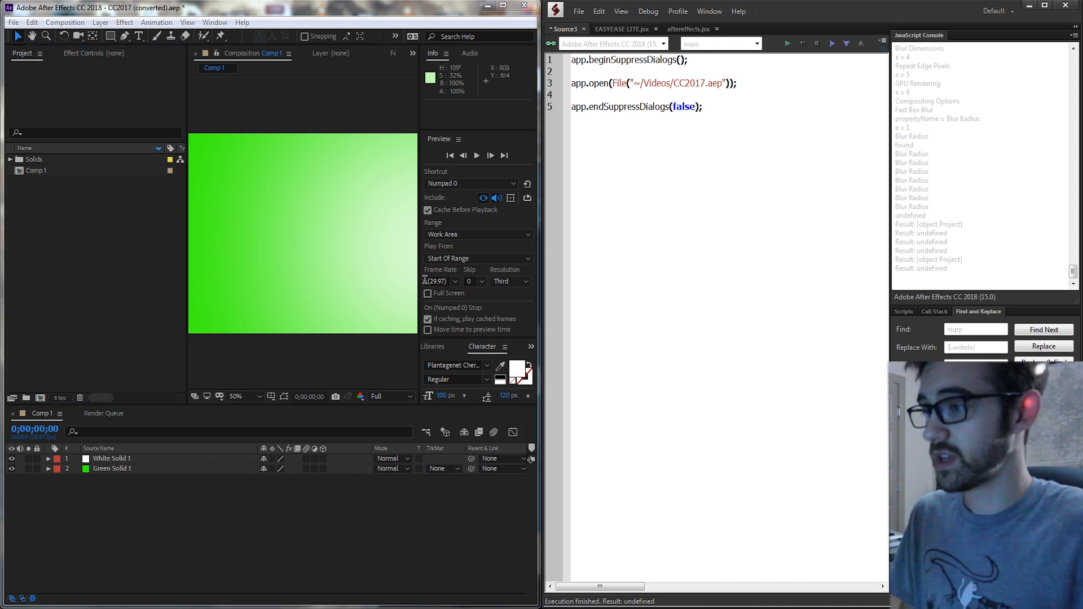